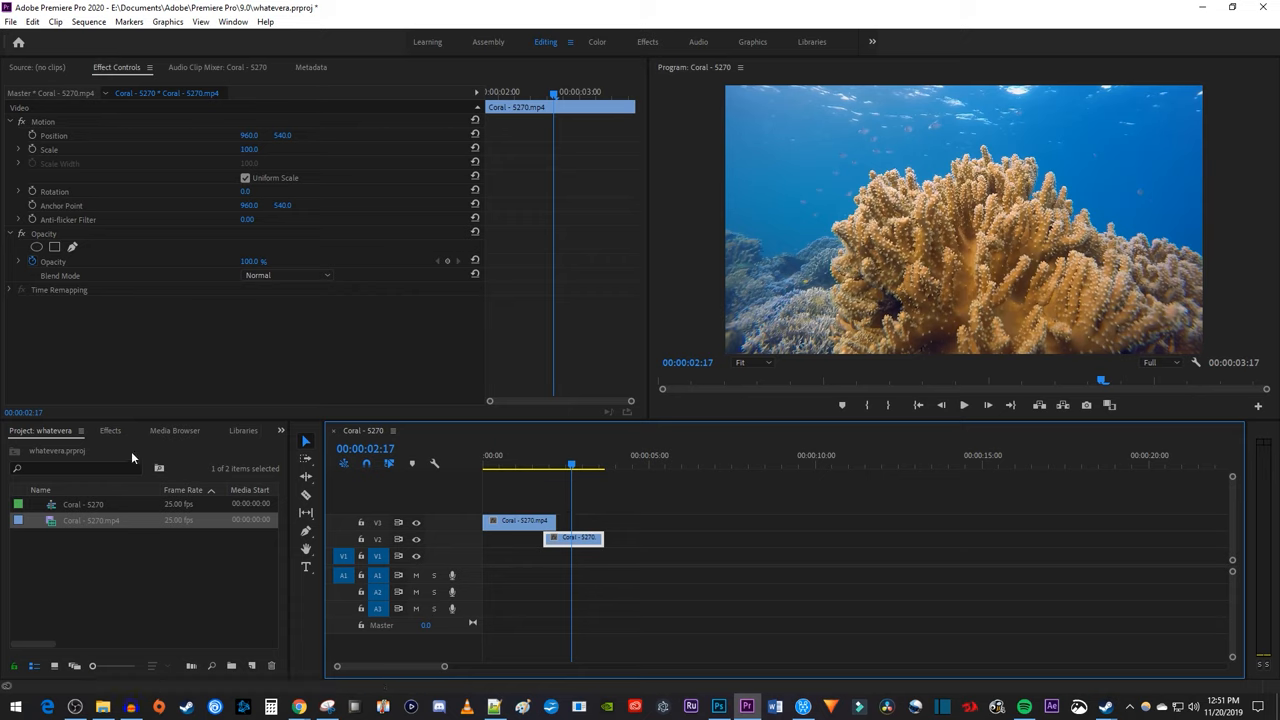
Open the Effects panel beside the Project panel to search for a transition
{"action": "left_click", "coordinate": [110, 430]}
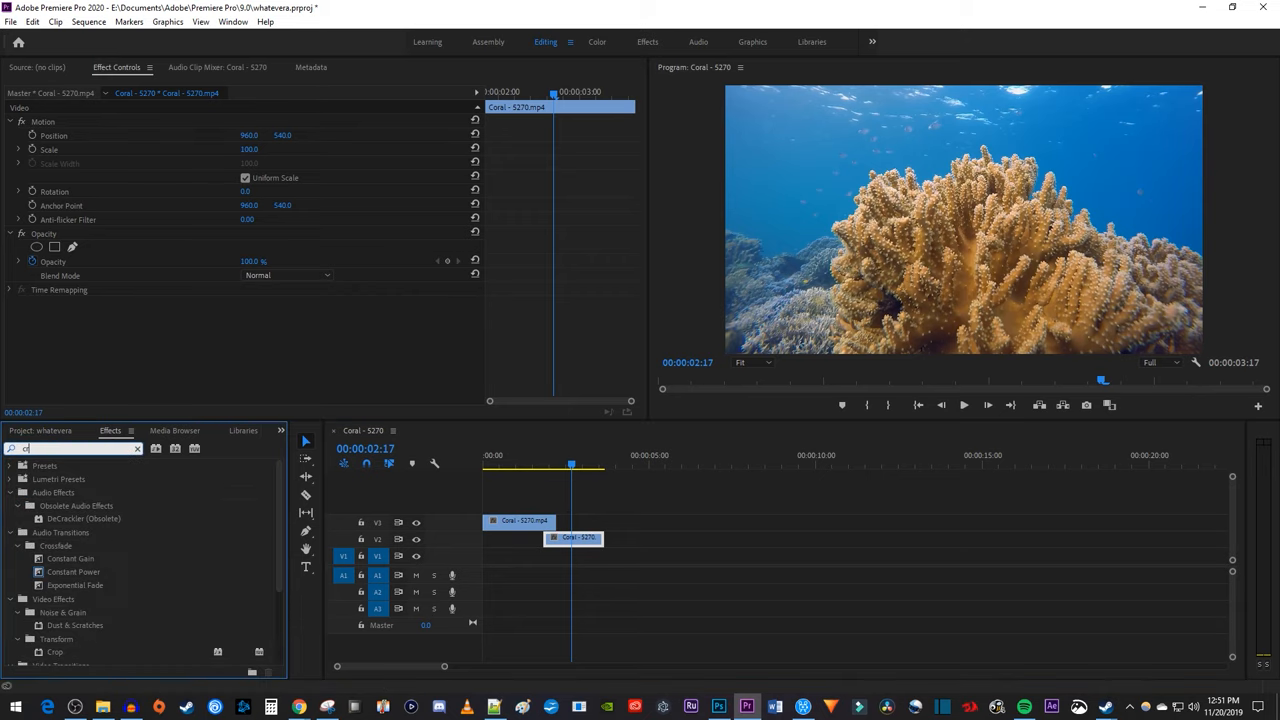
{"action": "type", "text": "ross"}
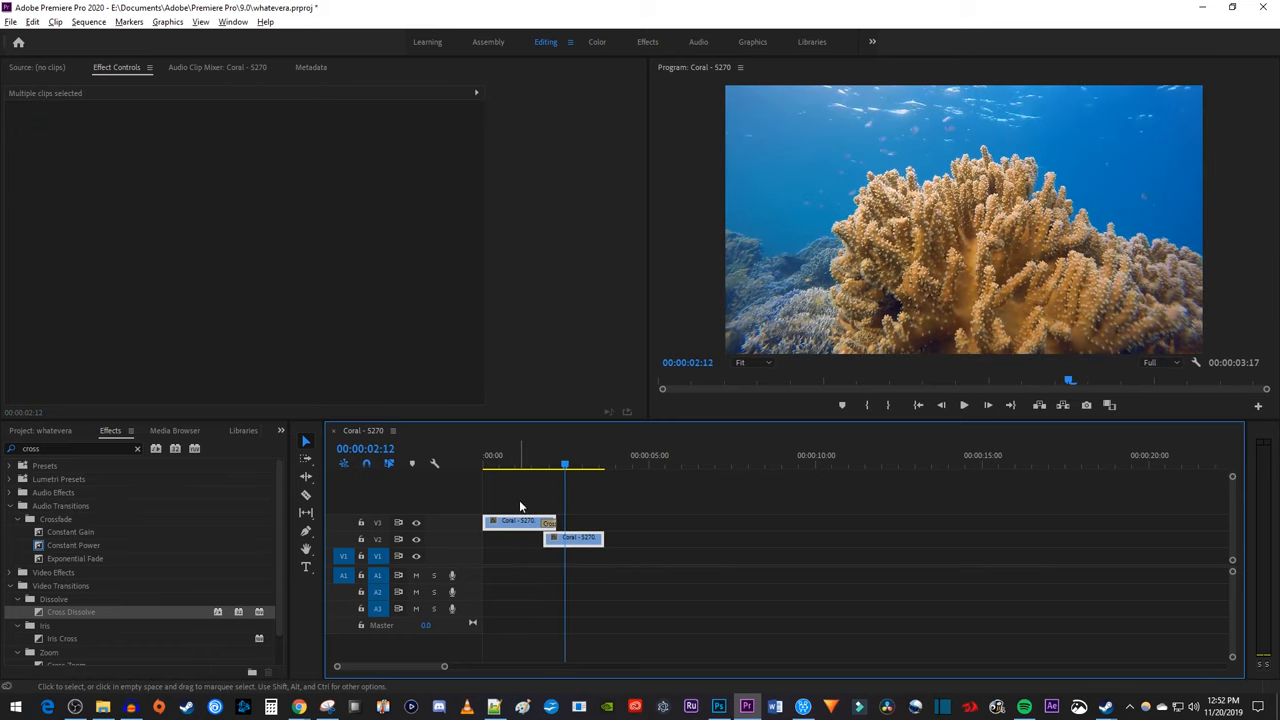
Drop Cross Dissolve onto the coral clips' overlapping cut, then scrub to about 18 seconds
{"action": "left_click_drag", "start_coordinate": [518, 520], "coordinate": [630, 537]}
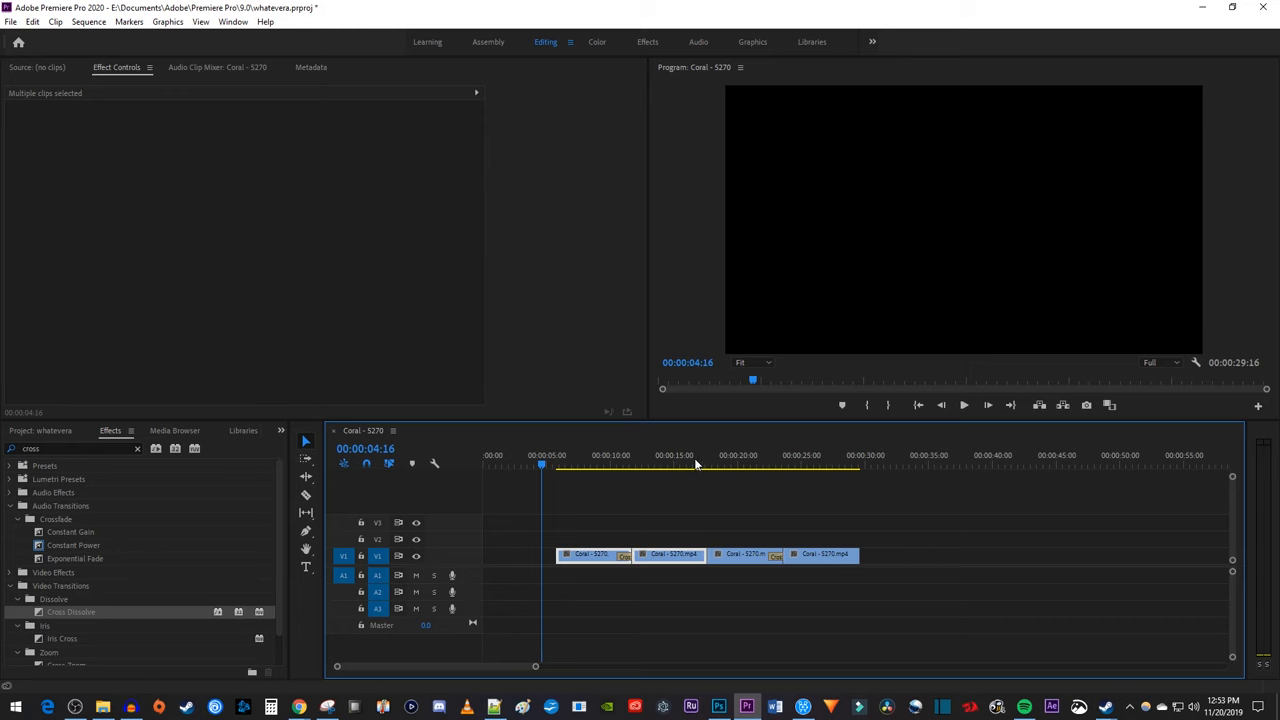
{"action": "left_click", "coordinate": [716, 464]}
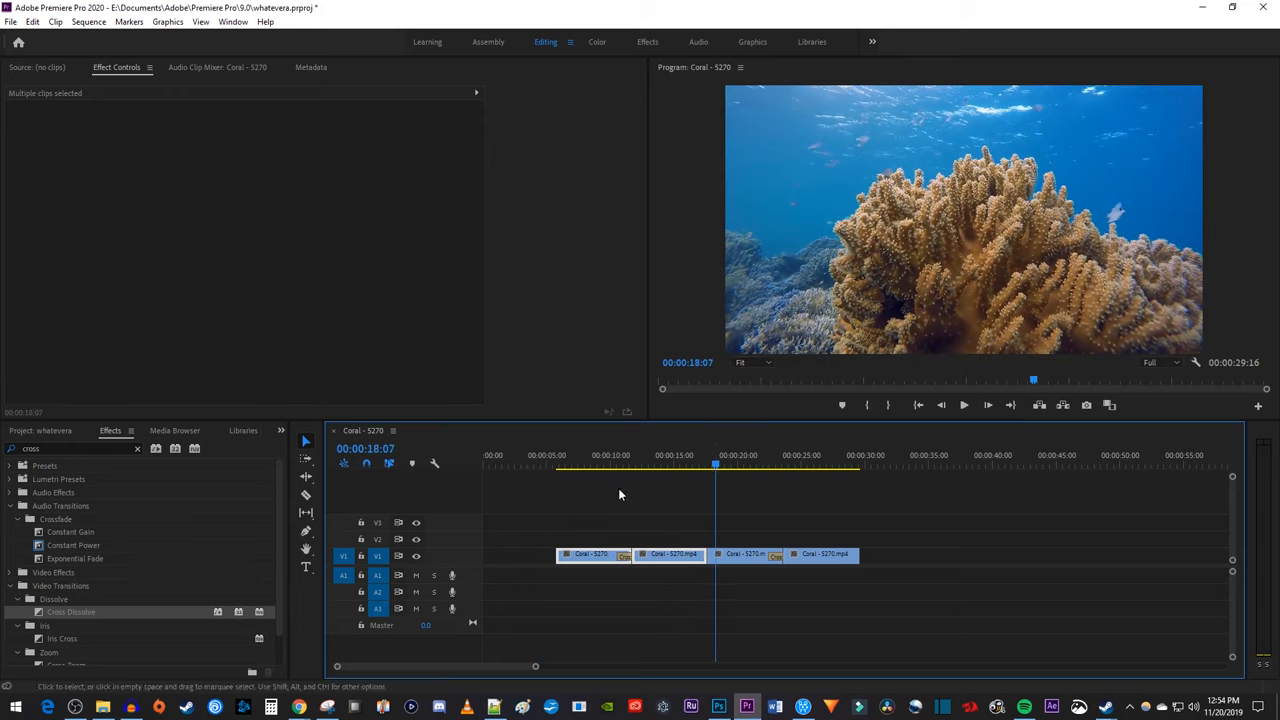